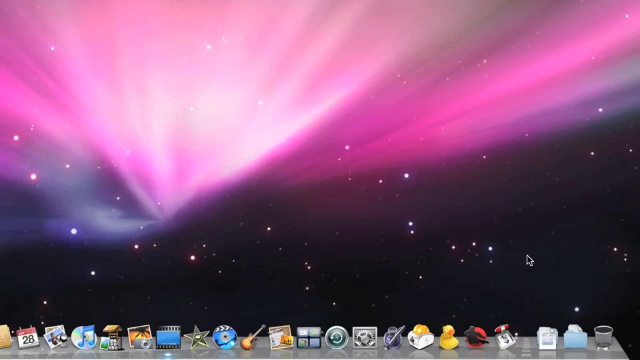
mouse_move(533, 263)
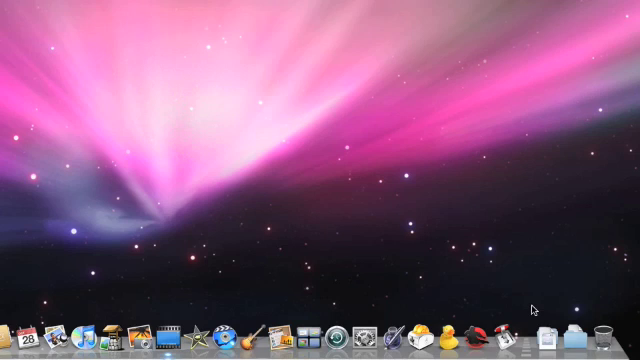
mouse_move(548, 320)
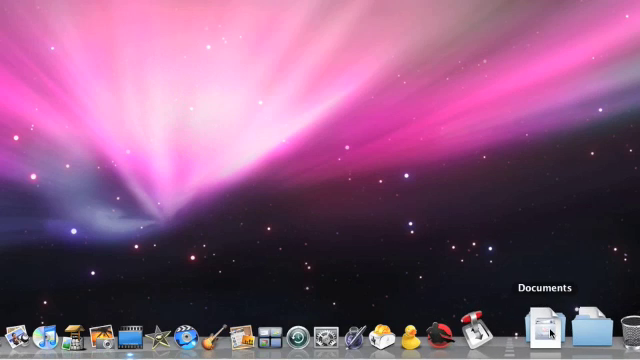
mouse_move(578, 328)
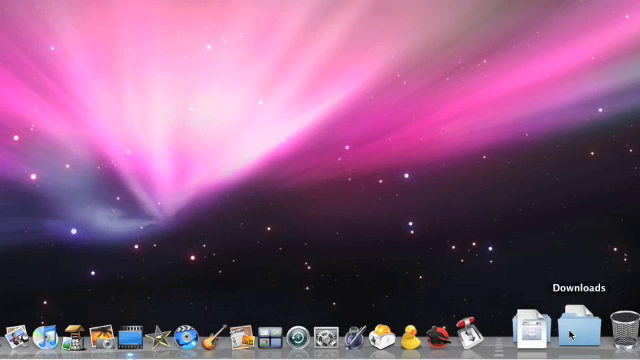
mouse_move(545, 335)
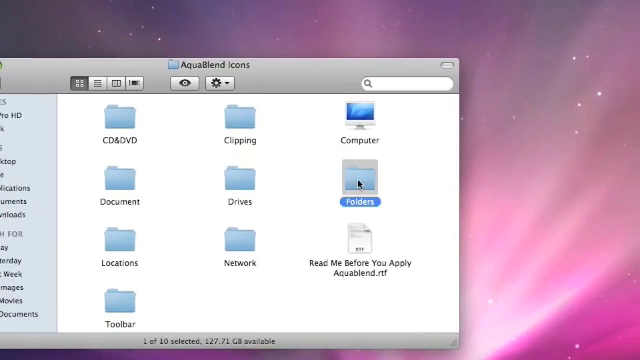
Open the Folders set in the AquaBlend icon collection.
double_click(360, 183)
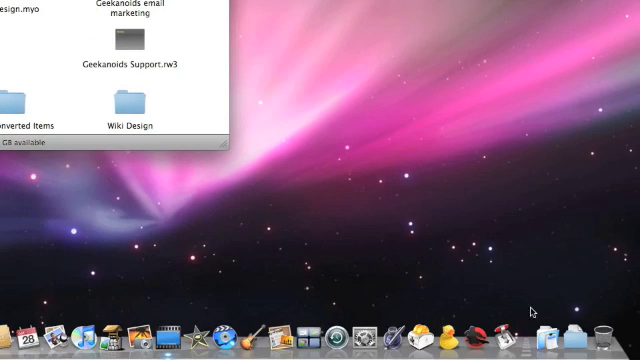
right_click(545, 335)
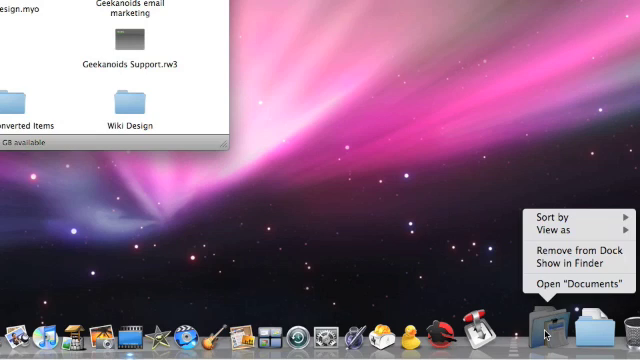
mouse_move(544, 322)
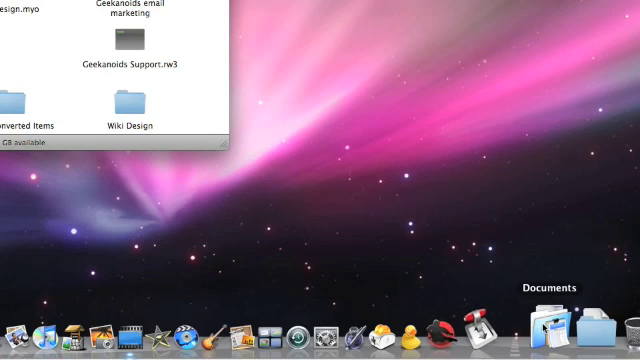
mouse_move(548, 326)
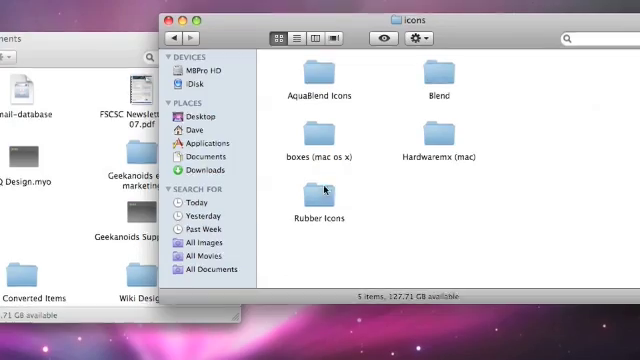
Open the Folders icon set and select the Folder Documents icon.
double_click(323, 78)
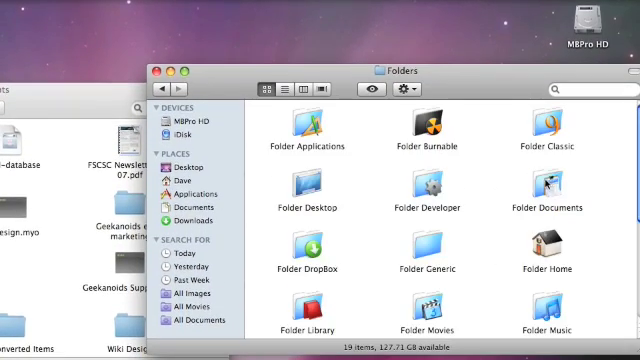
left_click(441, 128)
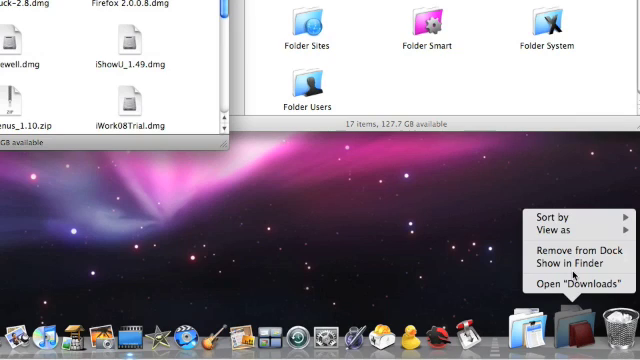
Open the Downloads folder and drag the Folder Smart icon into it.
left_click(556, 218)
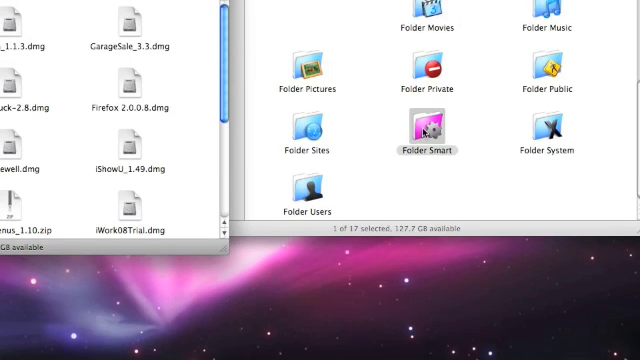
left_click_drag(428, 130, 65, 125)
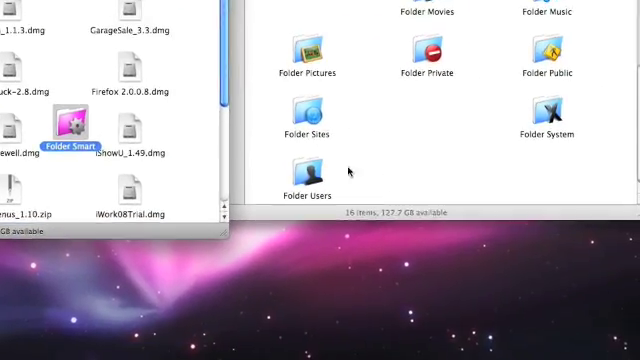